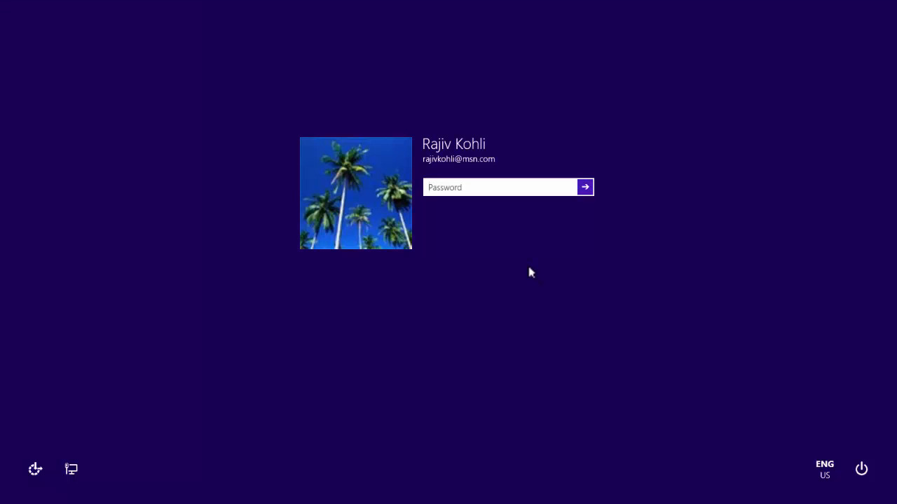
Sign in with the account password and open the taskbar's context menu on the desktop
{"action": "left_click", "coordinate": [500, 187]}
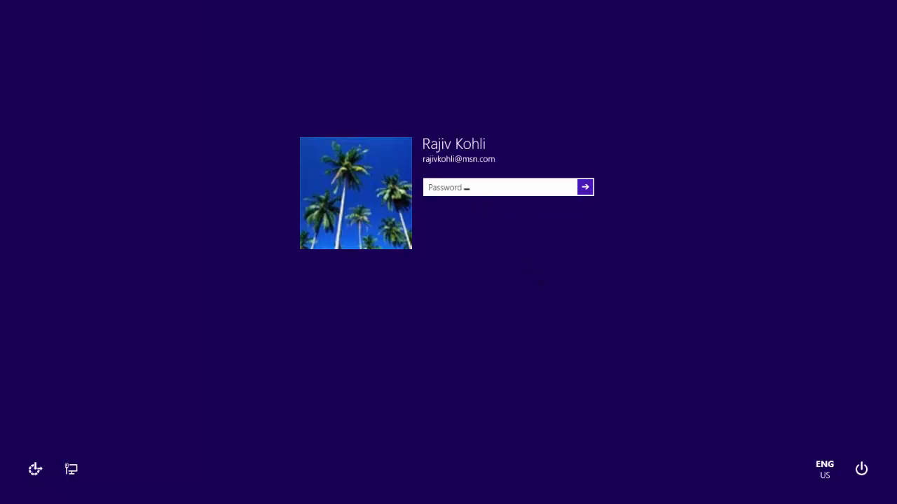
{"action": "type", "text": "•"}
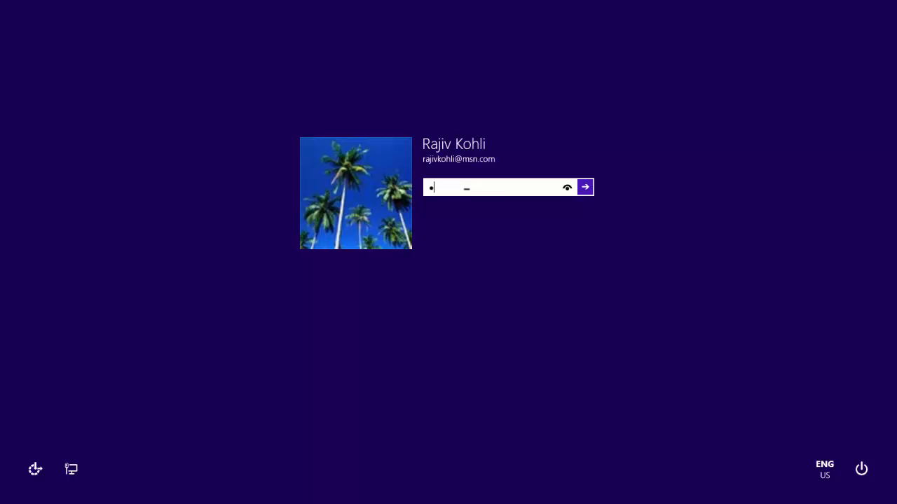
{"action": "left_click", "coordinate": [584, 187]}
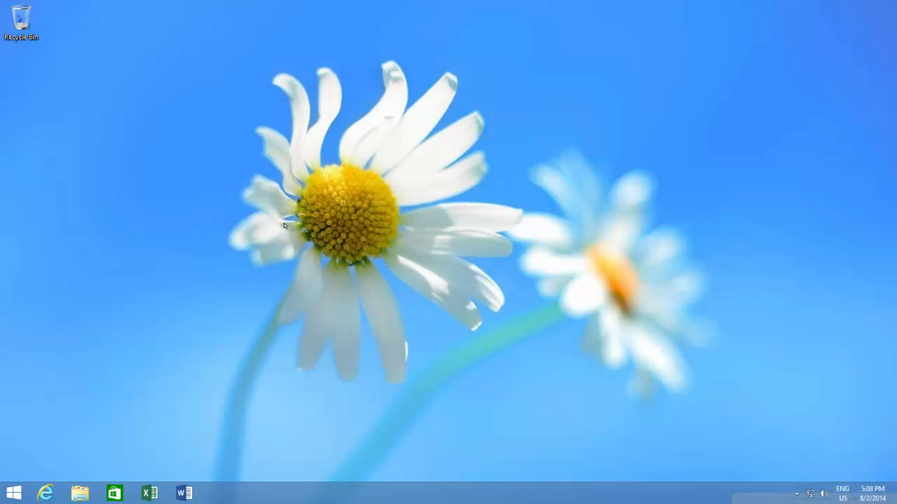
{"action": "mouse_move", "coordinate": [337, 493]}
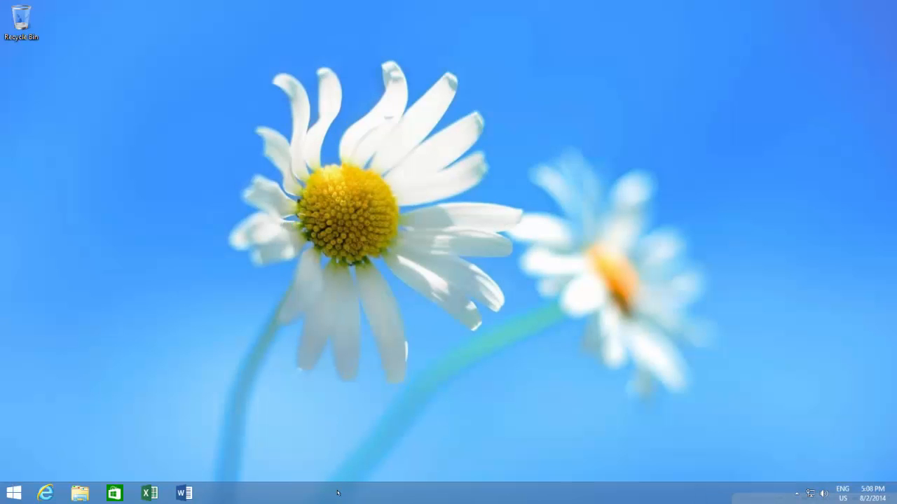
{"action": "right_click", "coordinate": [336, 494]}
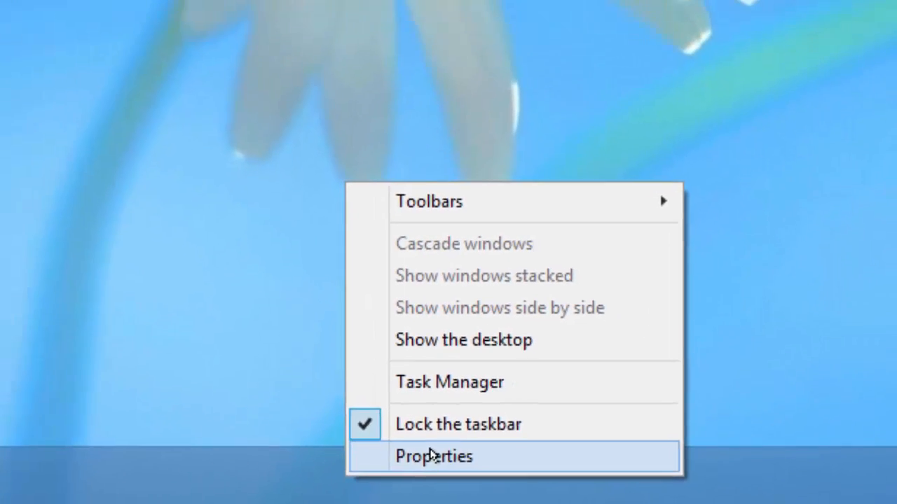
In Taskbar and Navigation properties, enable going to the desktop instead of Start at sign-in
{"action": "left_click", "coordinate": [433, 456]}
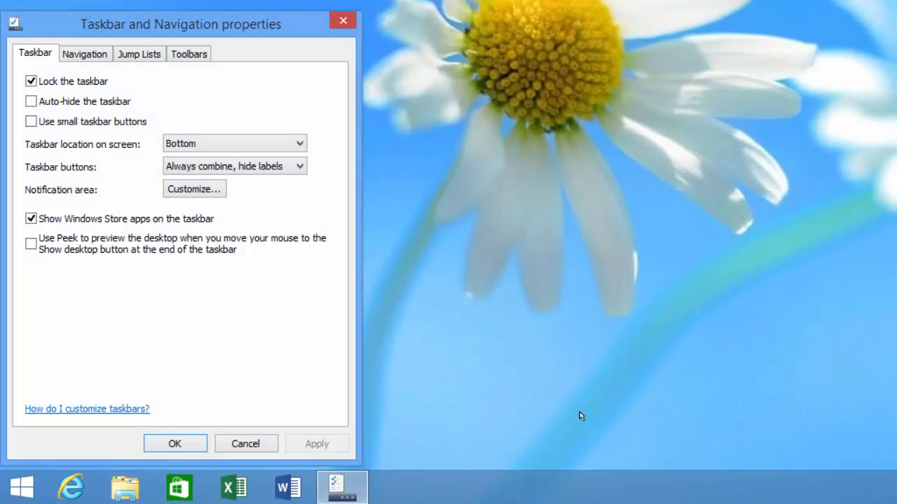
{"action": "left_click", "coordinate": [85, 54]}
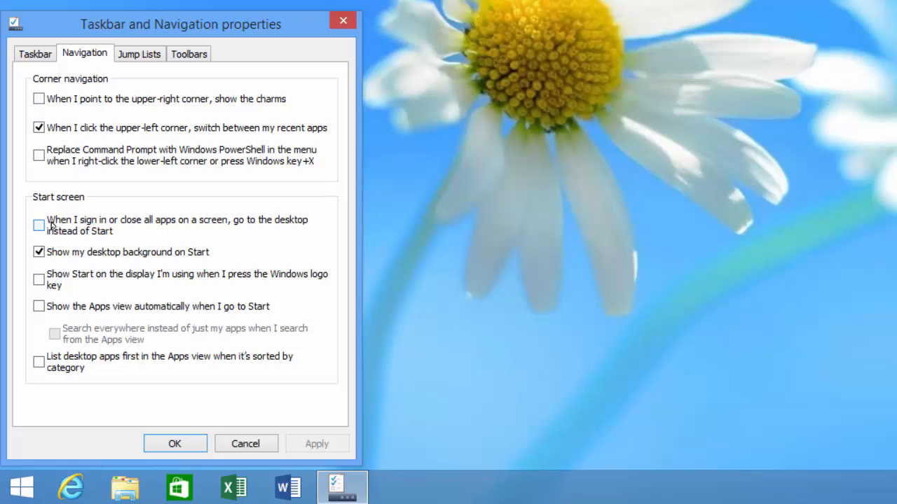
{"action": "left_click", "coordinate": [39, 225]}
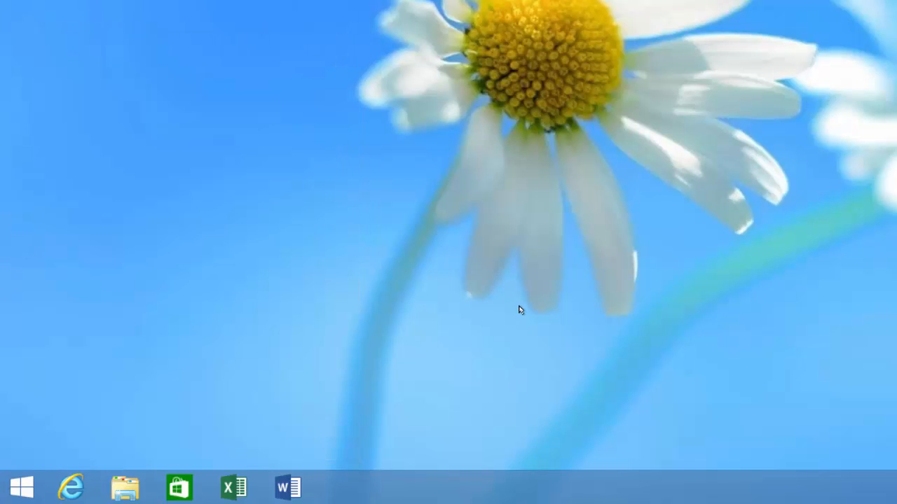
{"action": "mouse_move", "coordinate": [123, 389]}
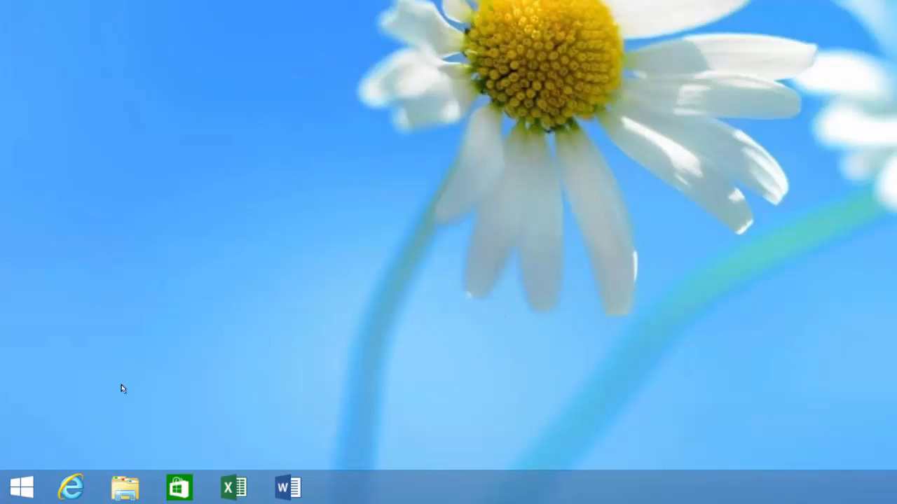
Sign out via the Start button's right-click menu, then sign back in with the password
{"action": "right_click", "coordinate": [20, 487]}
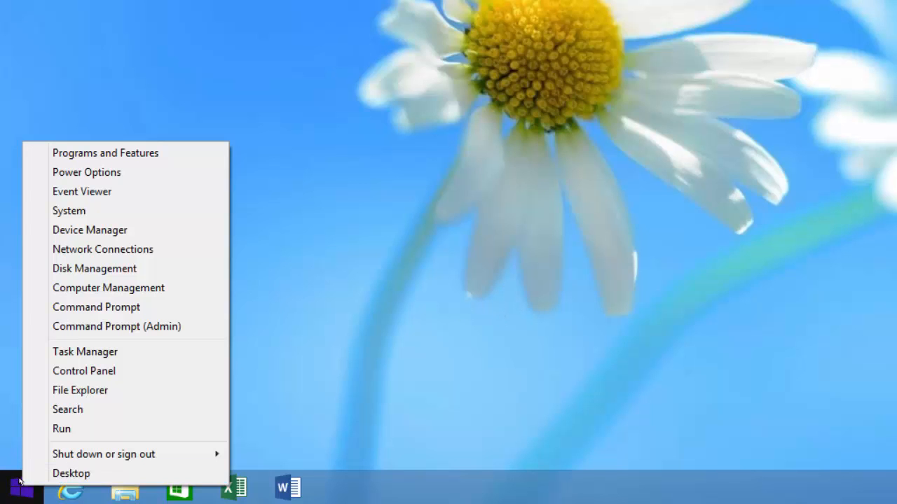
{"action": "mouse_move", "coordinate": [104, 454]}
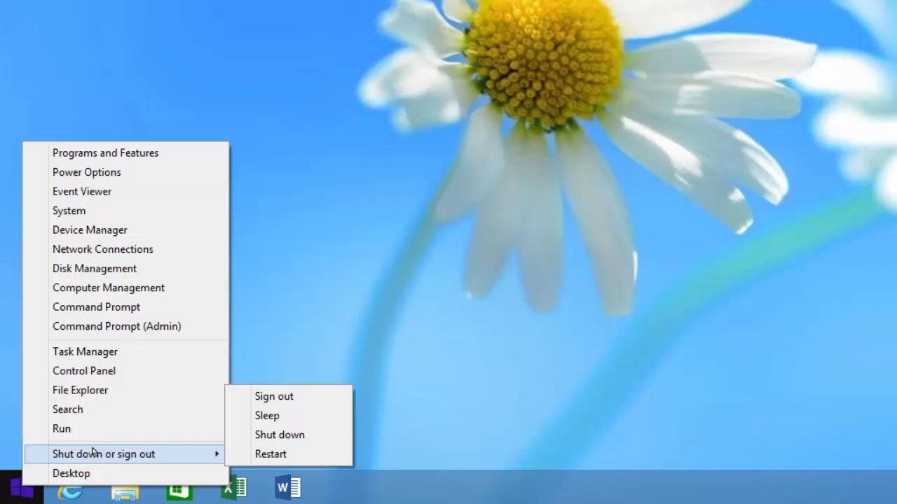
{"action": "left_click", "coordinate": [273, 396]}
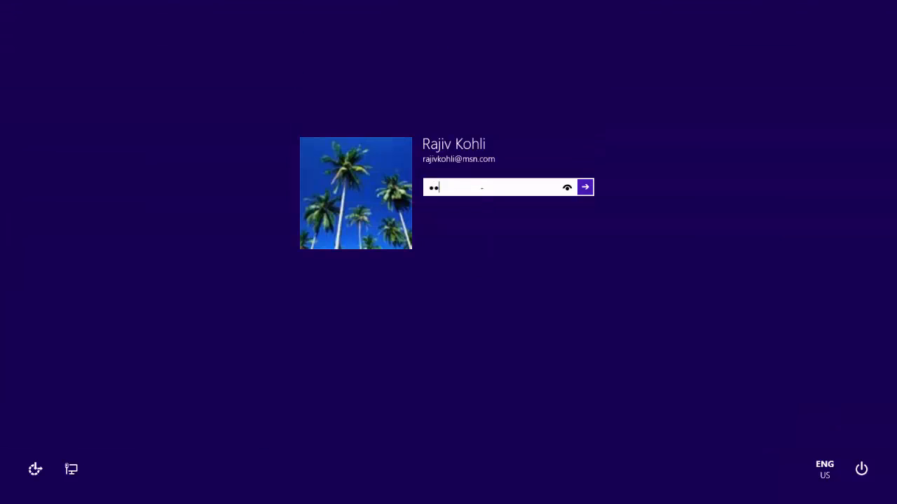
{"action": "left_click", "coordinate": [585, 187]}
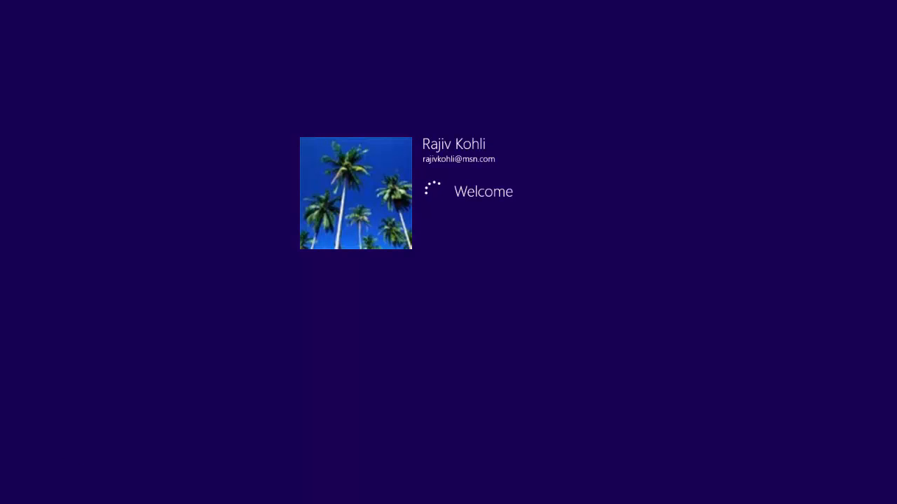